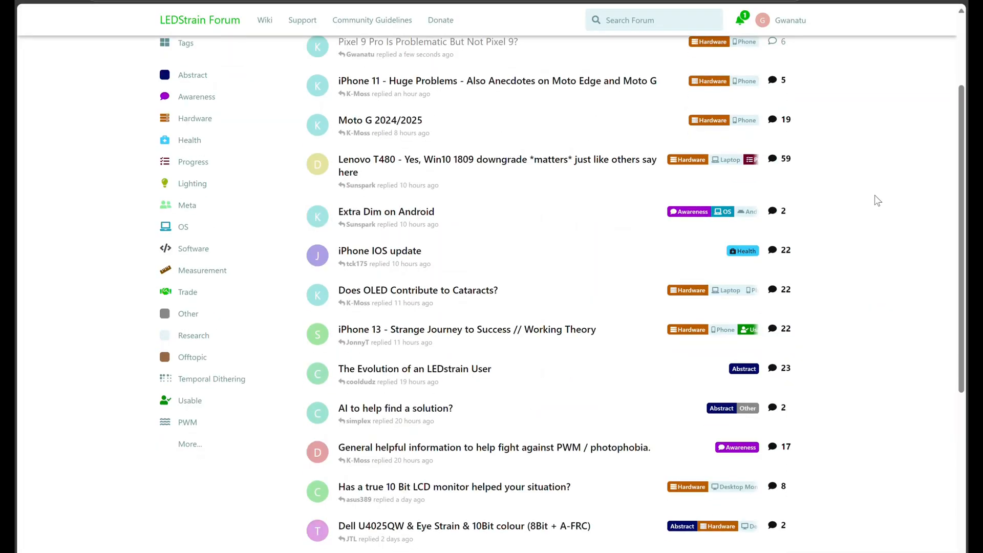
# Step: Sweep the shutter from 1/5 s through 1/250 s up to 1/5000 s at ISO 1000
pyautogui.scroll(-3)
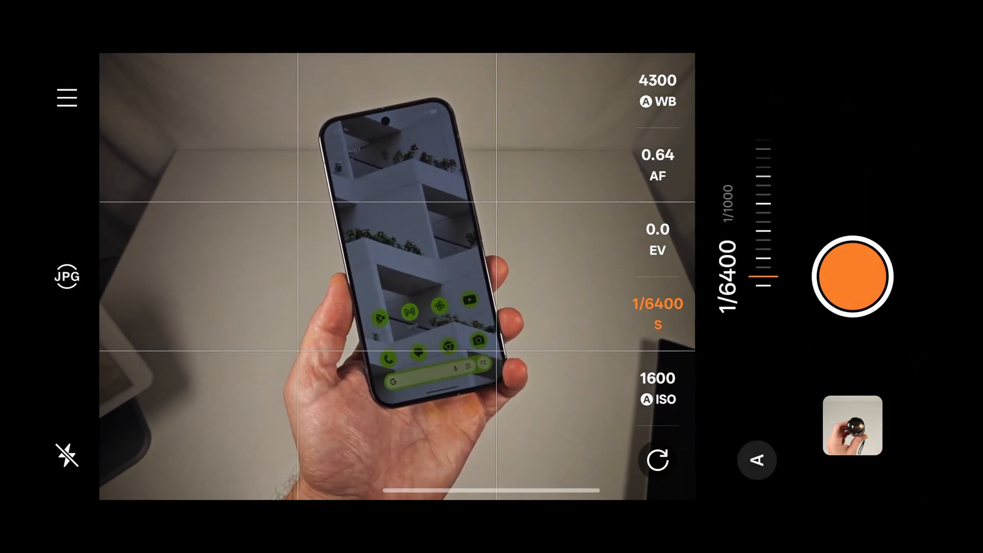
pyautogui.moveTo(765, 275); pyautogui.dragTo(774, 337)
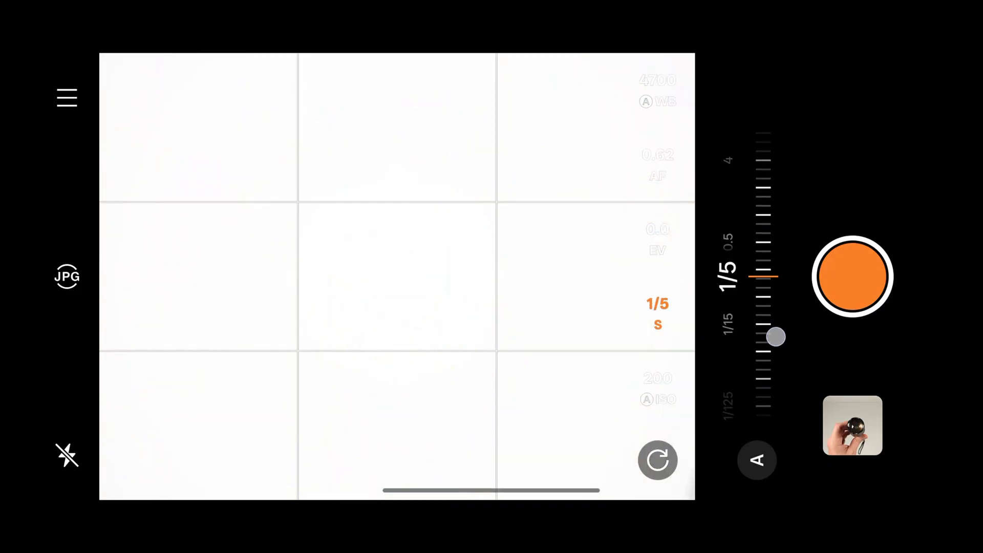
pyautogui.moveTo(775, 337); pyautogui.dragTo(768, 276)
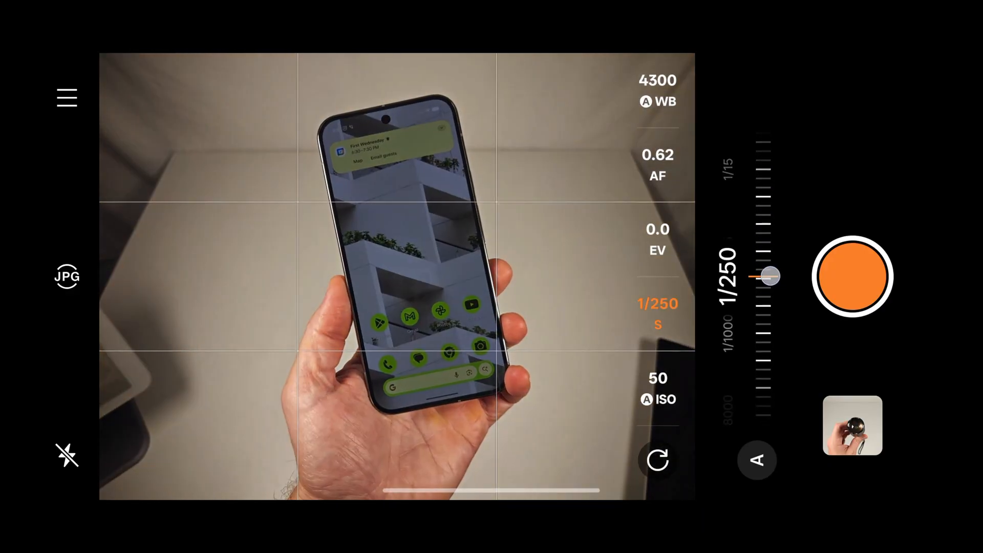
pyautogui.moveTo(768, 275); pyautogui.dragTo(773, 160)
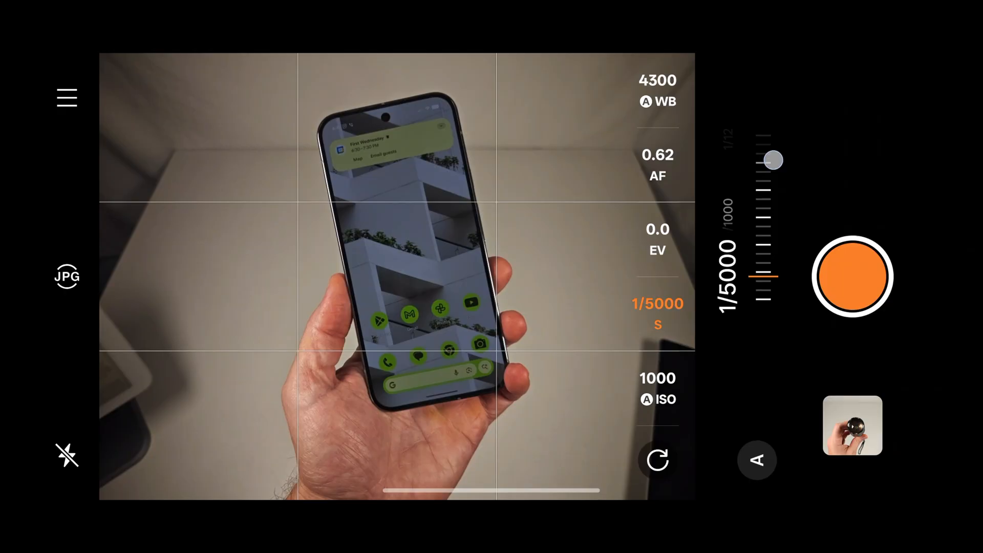